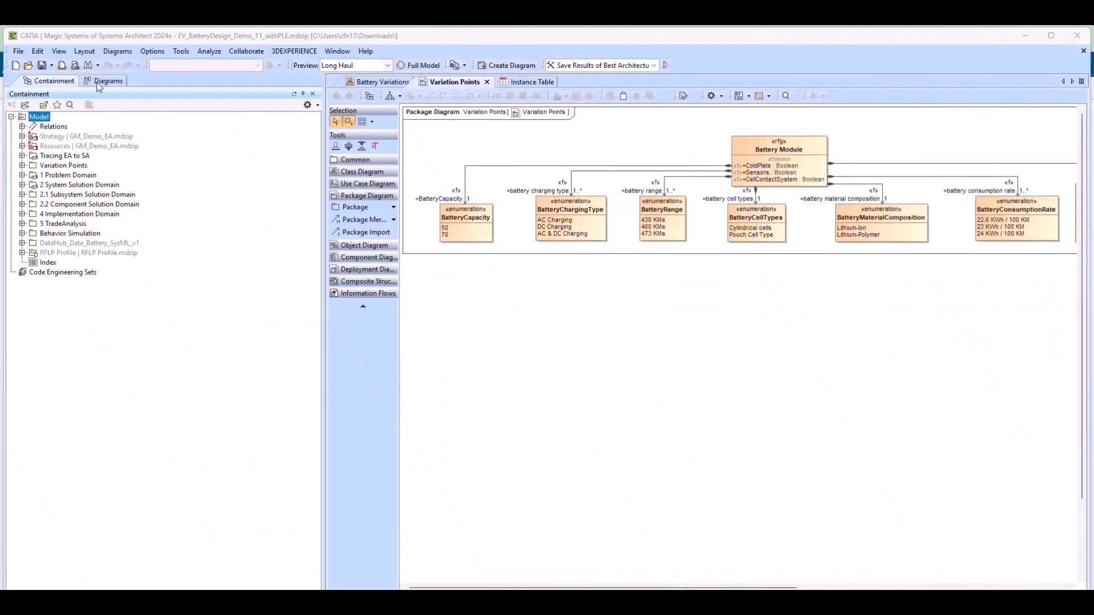
- Show the Cell Requirements table with the Satisfied By column added from the Diagrams browser
left_click(108, 81)
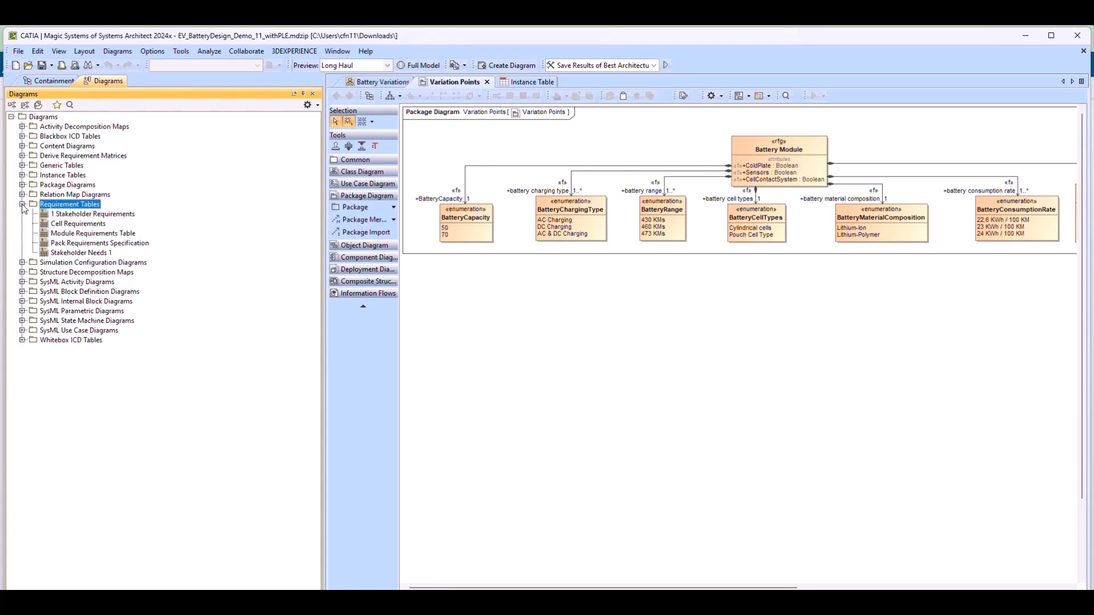
double_click(92, 213)
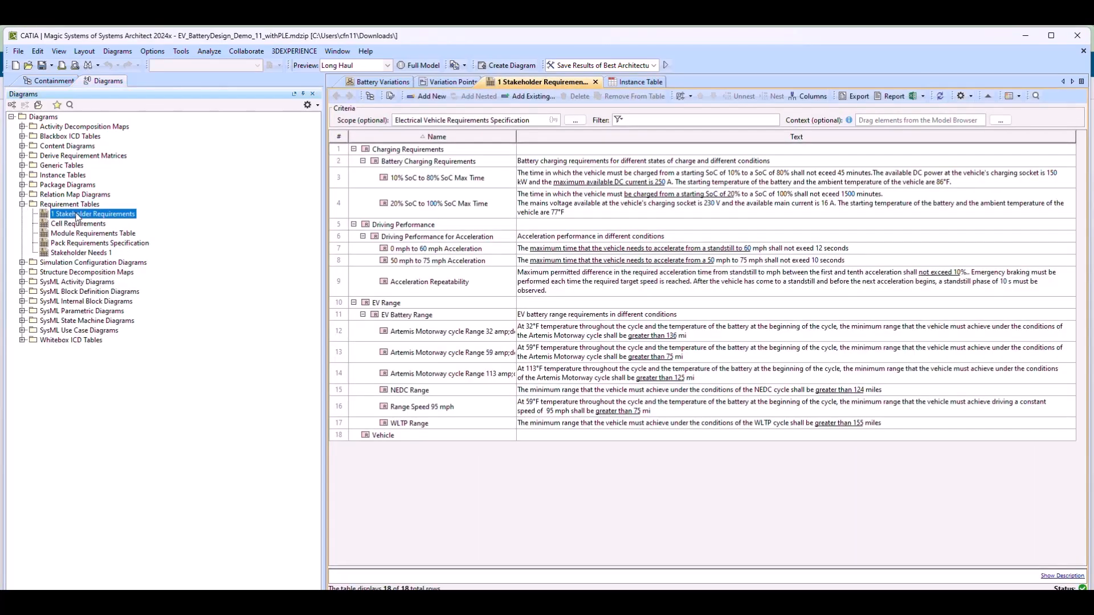
left_click(78, 223)
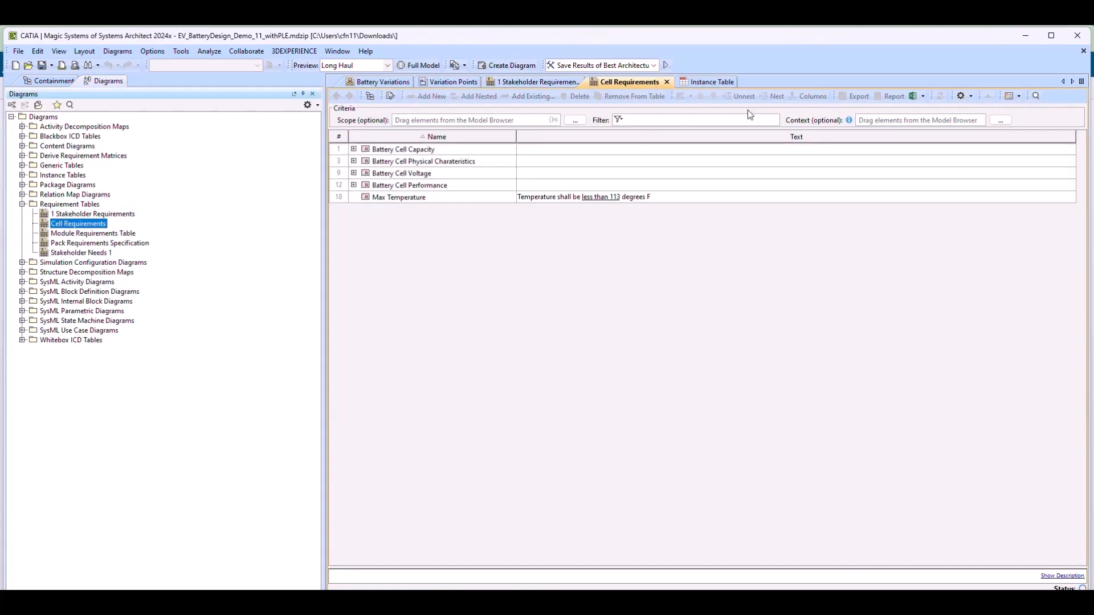
left_click(813, 95)
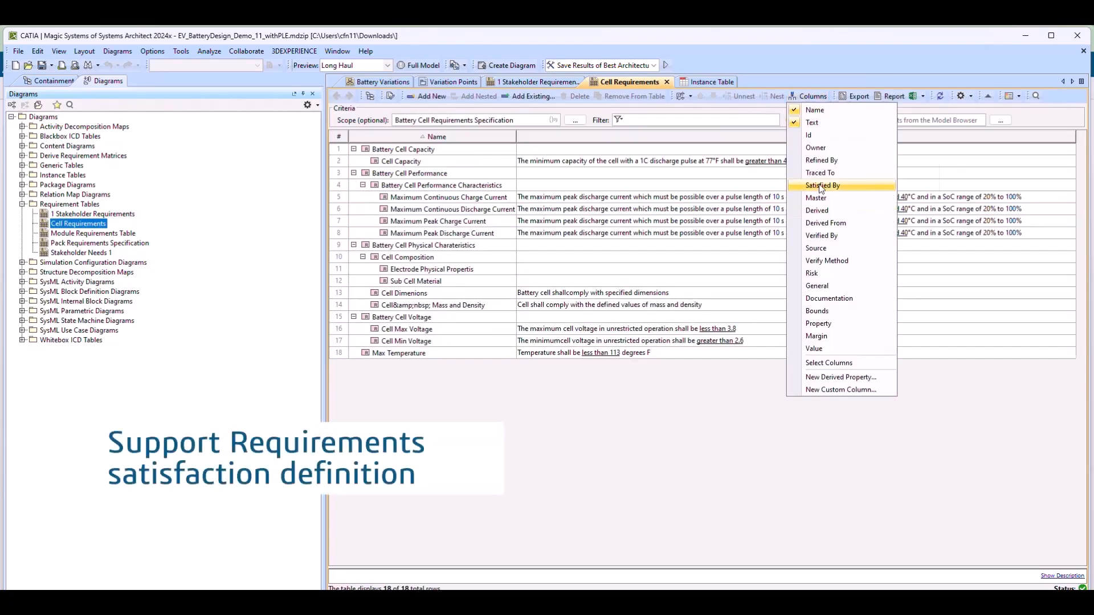
left_click(822, 184)
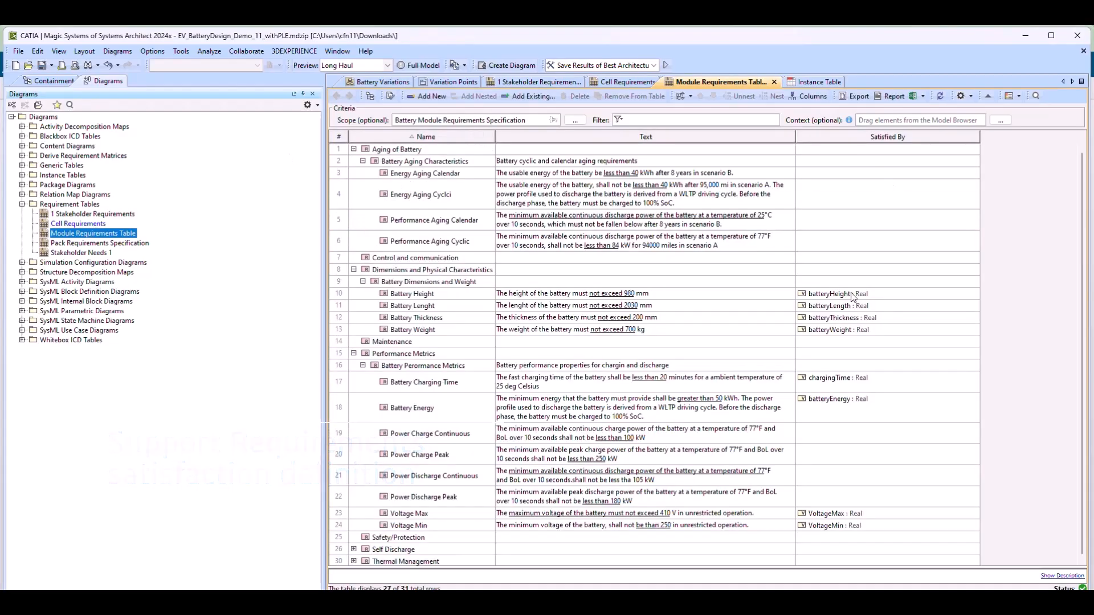
left_click(842, 318)
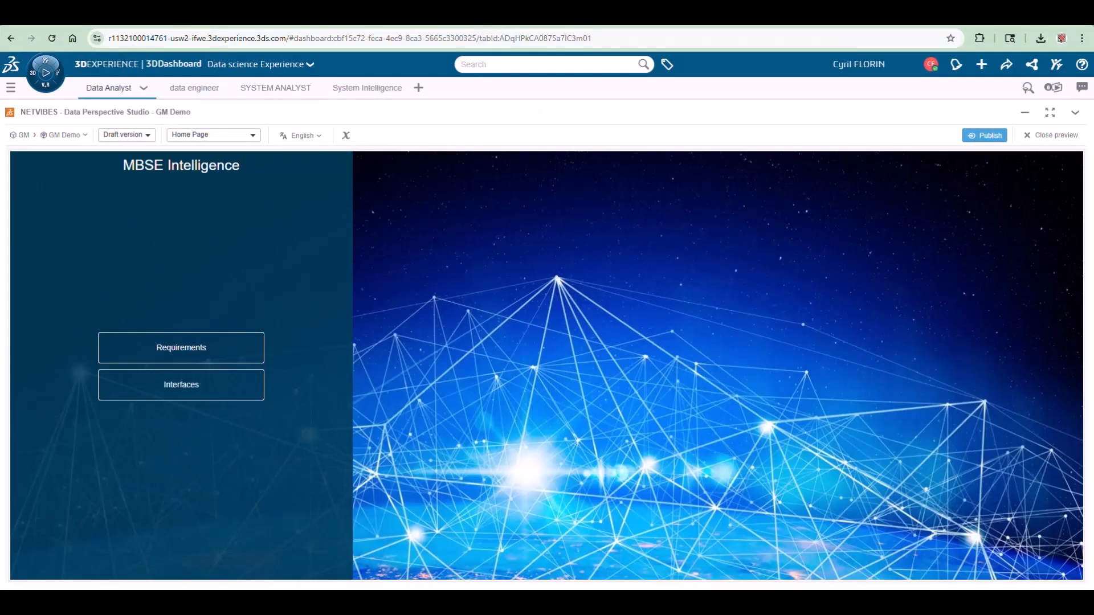
- Bring up the Requirements dashboard from the MBSE Intelligence home page
triple_click(181, 165)
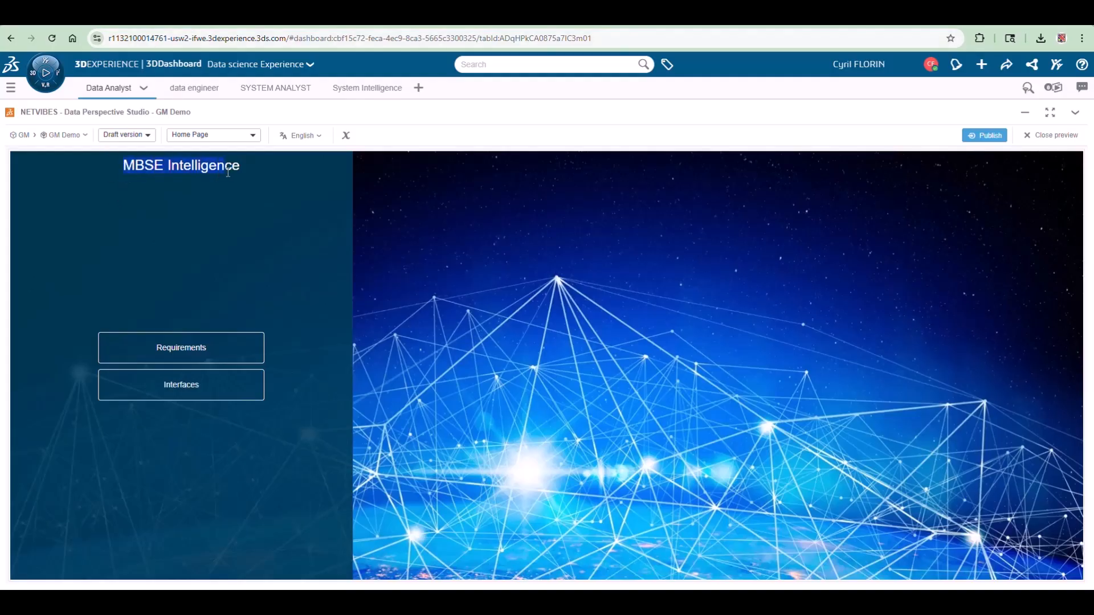
left_click(181, 348)
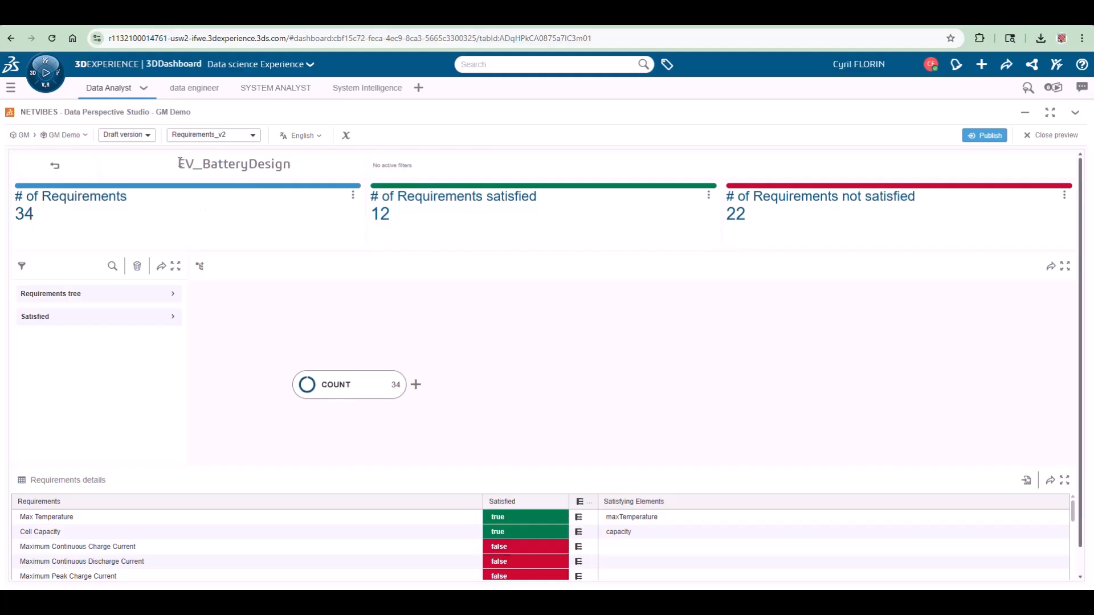
- Highlight the total, satisfied and not-satisfied requirement count tiles
double_click(234, 164)
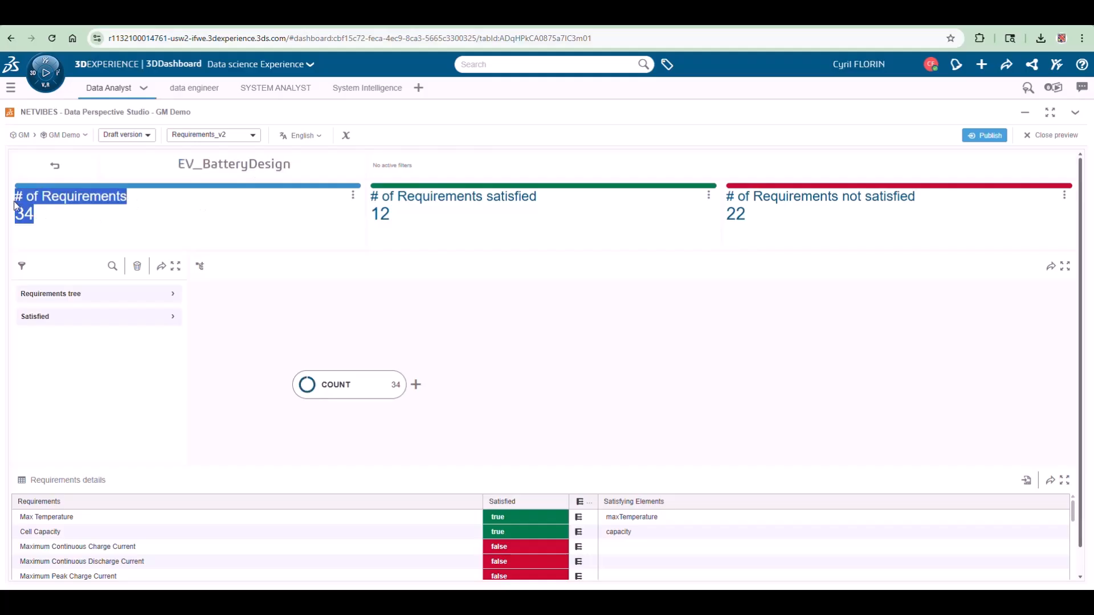
left_click(453, 196)
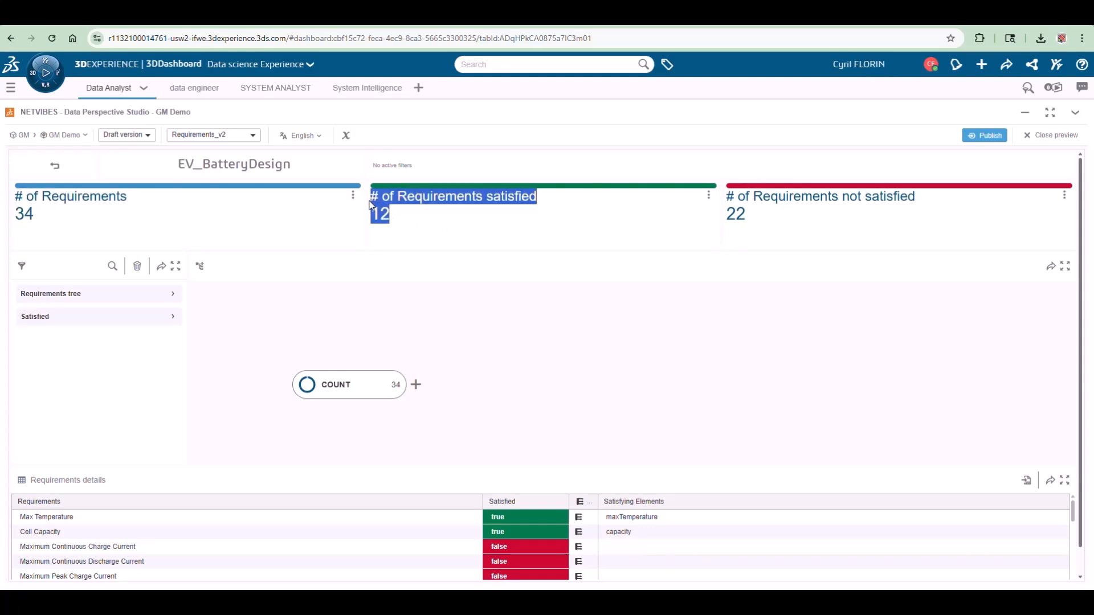
left_click(819, 196)
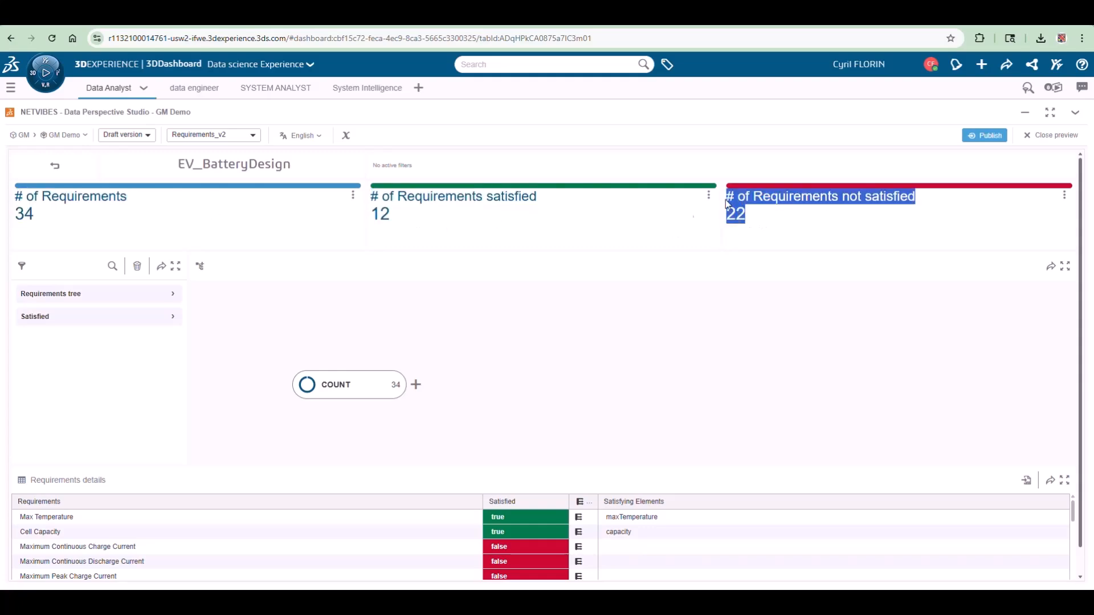
mouse_move(81, 301)
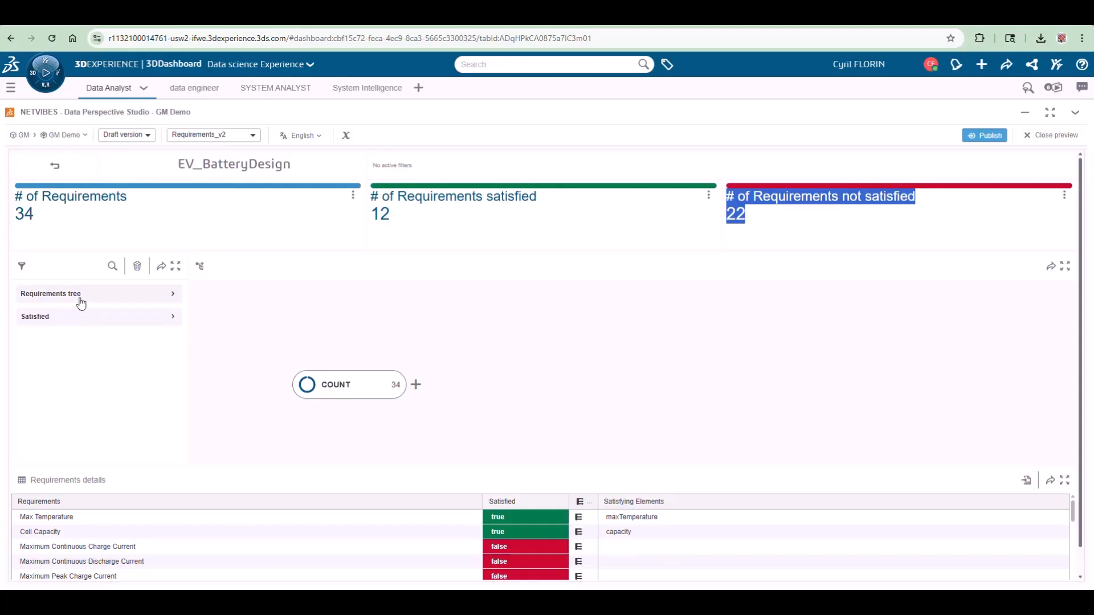
mouse_move(415, 388)
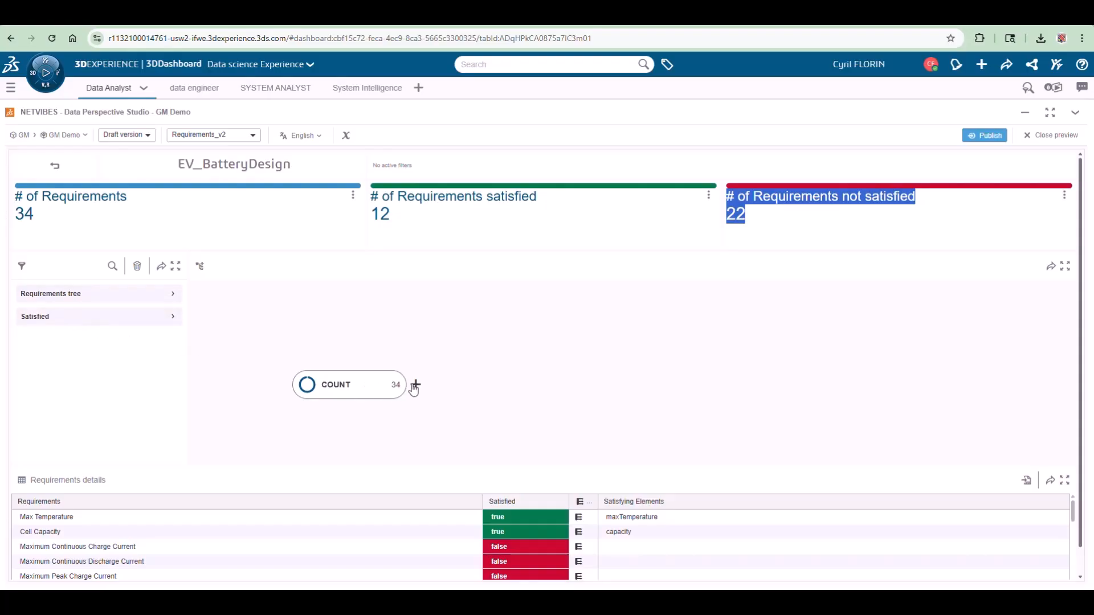
- Expand the Requirements tree to the battery cell and module specifications and list breakdown attributes for COUNT
left_click(50, 293)
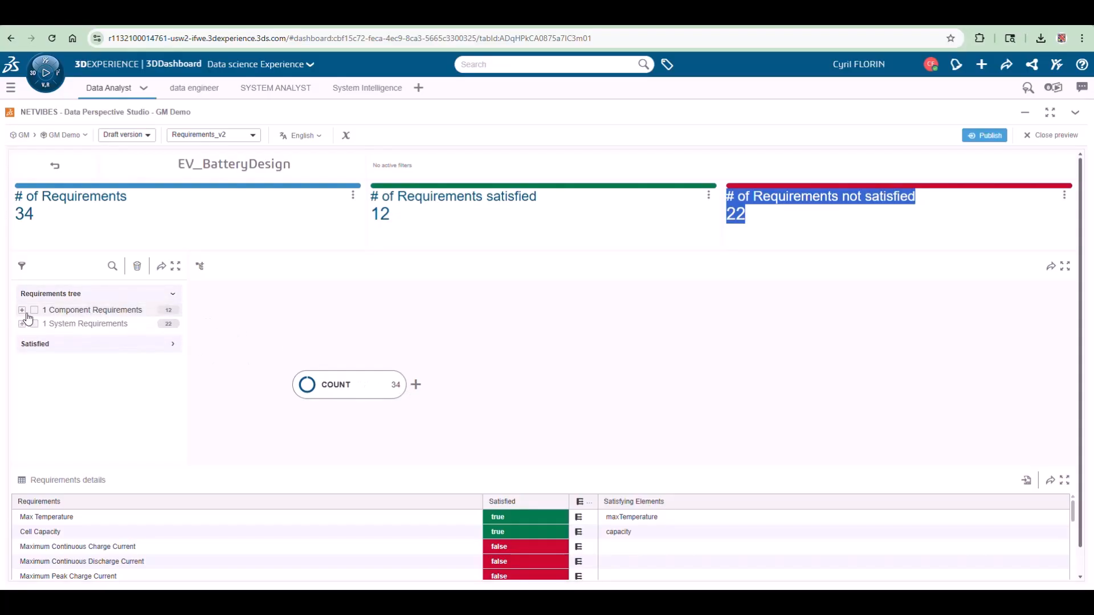
left_click(22, 310)
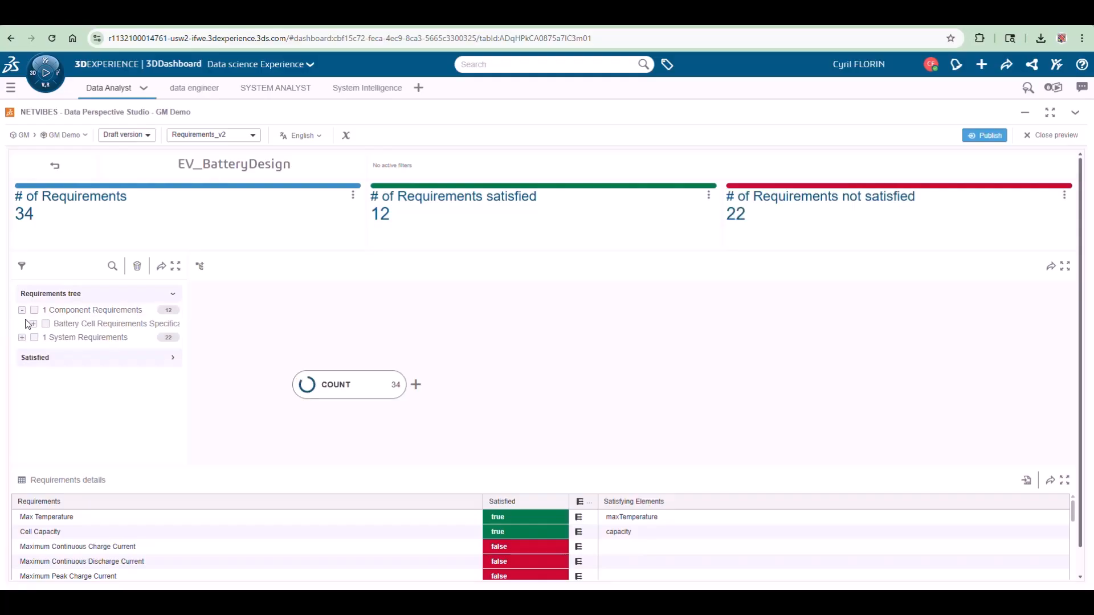
left_click(32, 322)
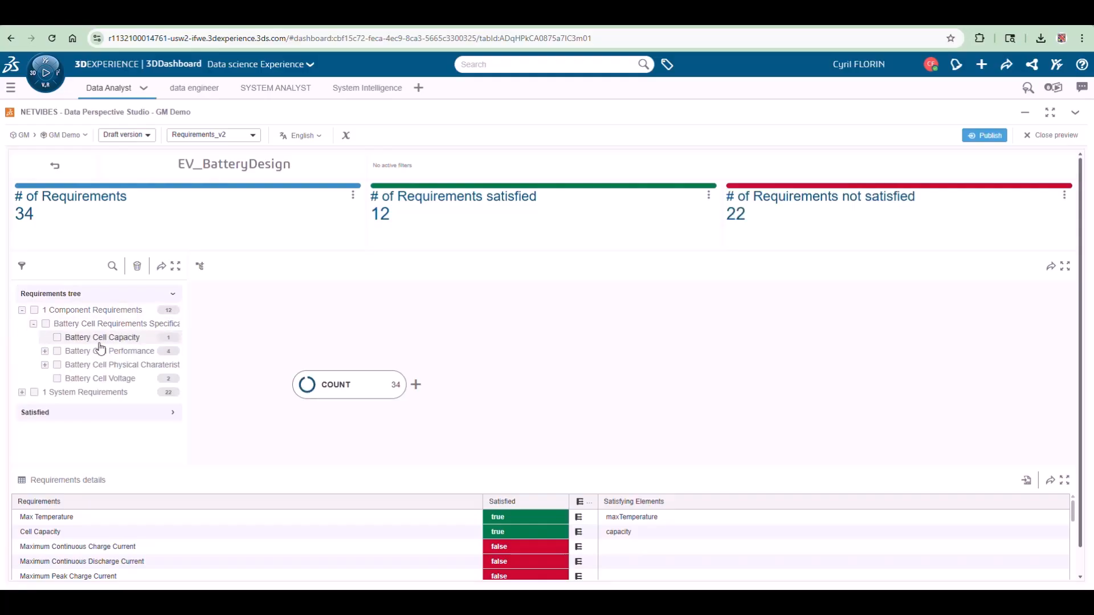
left_click(21, 391)
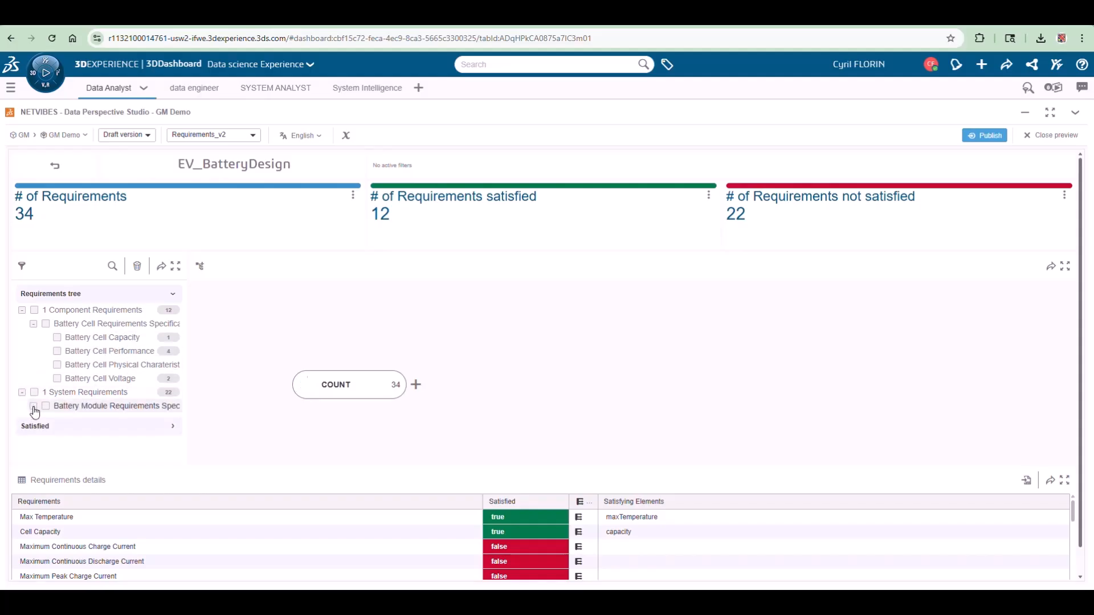
left_click(33, 405)
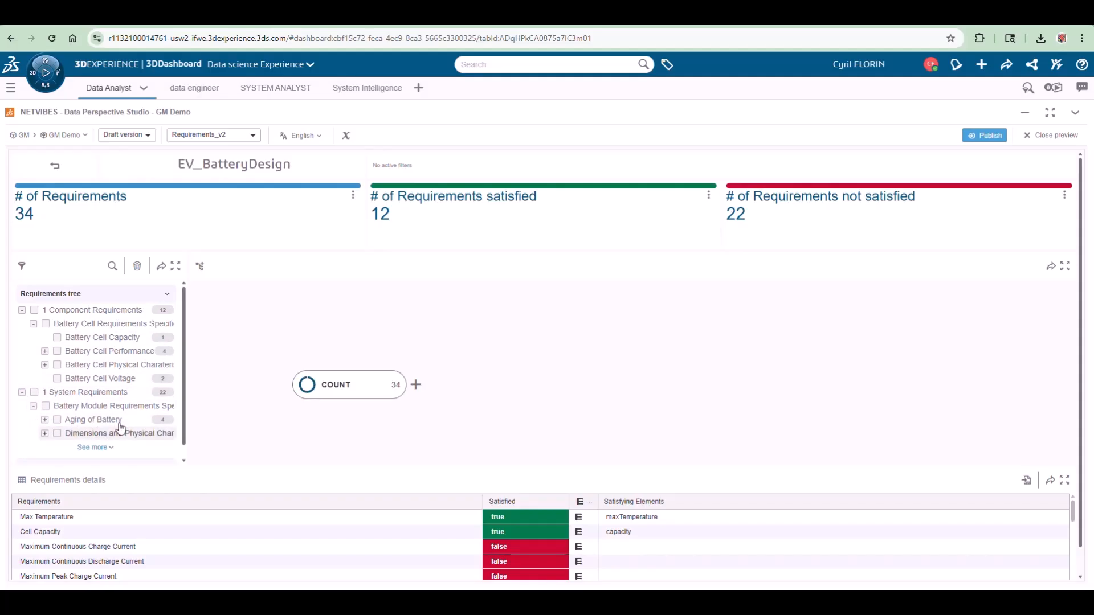
left_click(416, 384)
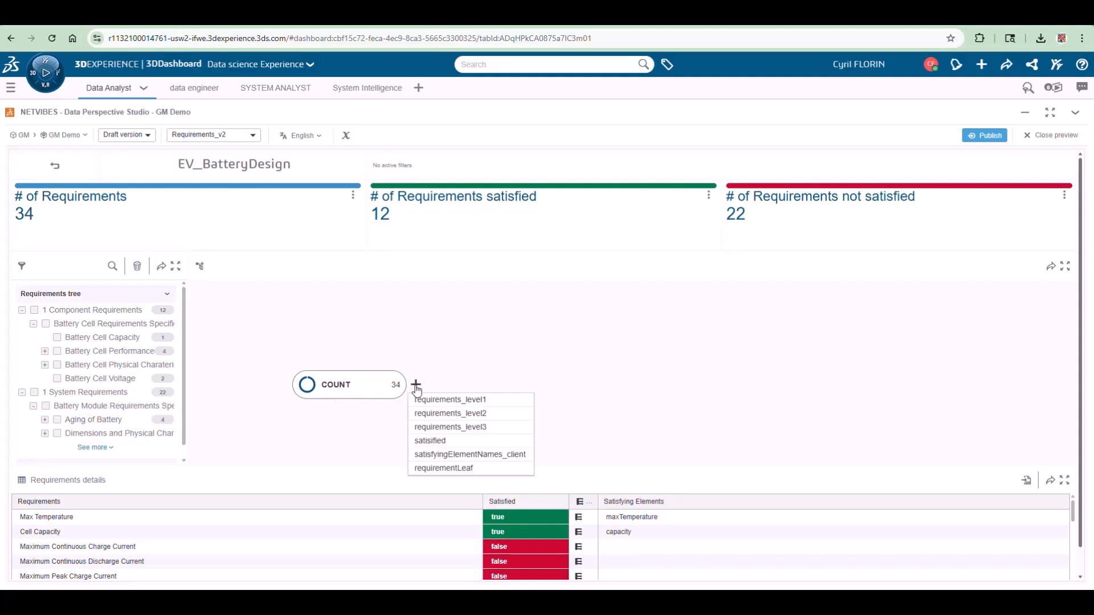
- Split the count by requirements_level1 and the Battery Module group by level2, focusing on Performance Metrics
left_click(451, 399)
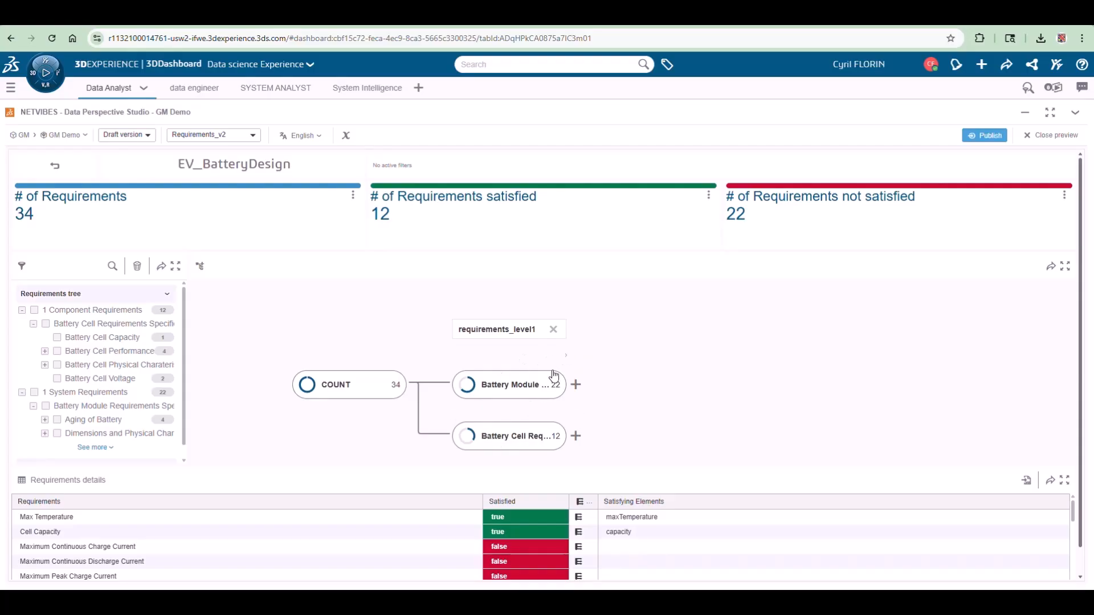
left_click(575, 384)
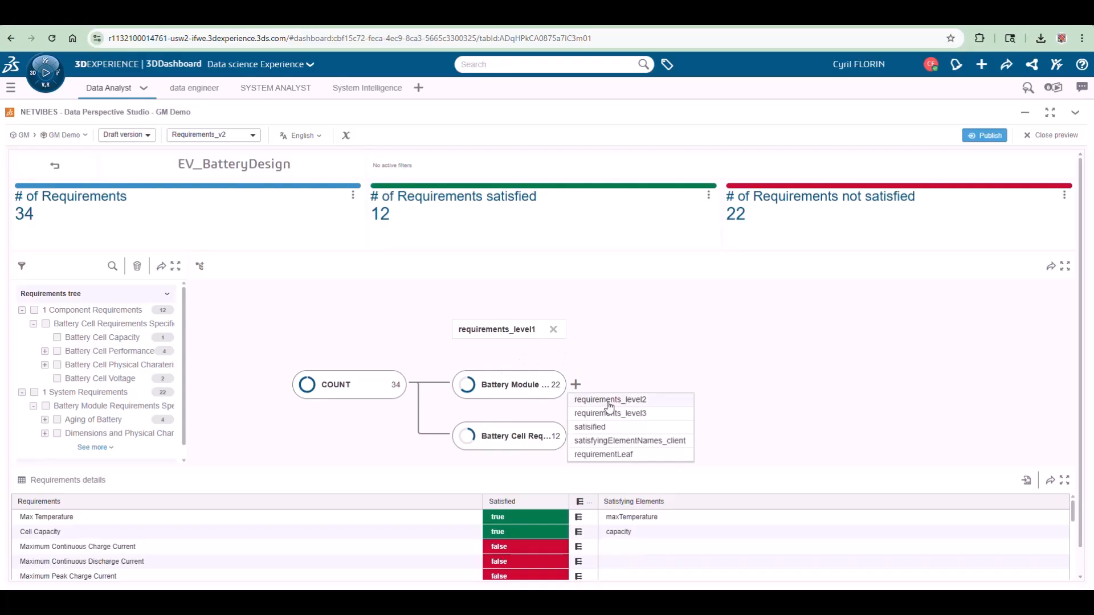
left_click(609, 399)
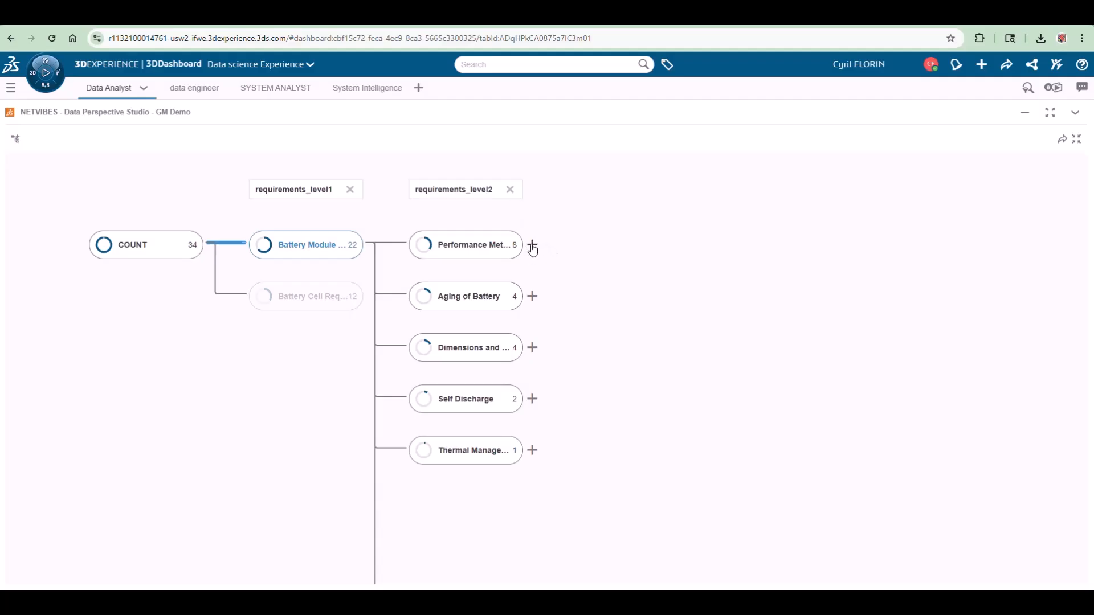
left_click(532, 245)
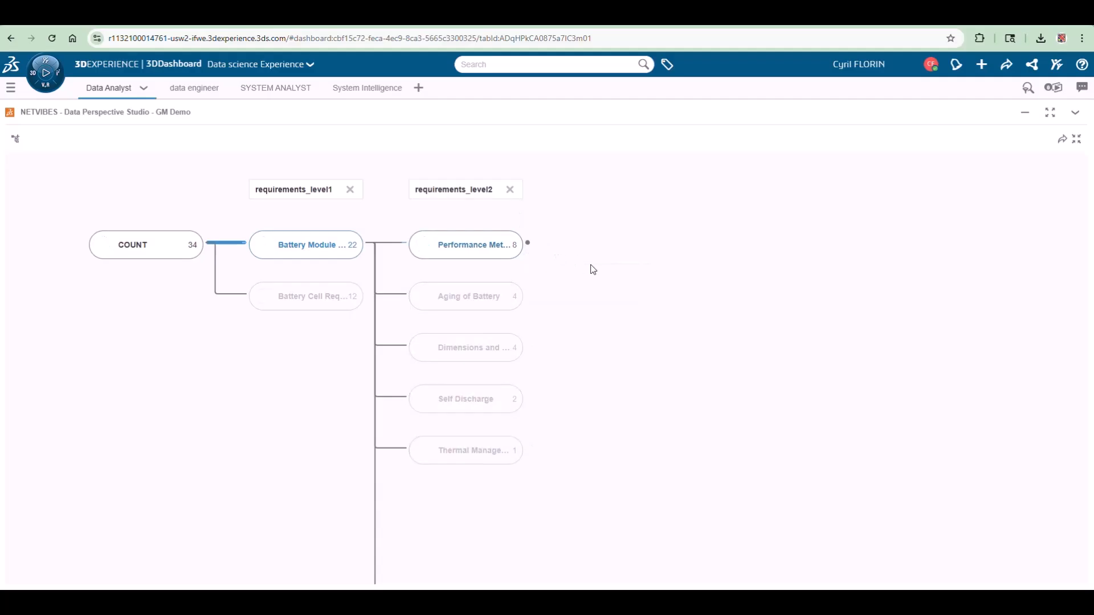
- Drill Performance Metrics down to individual requirement leaves, then restore the full dashboard view
left_click(527, 243)
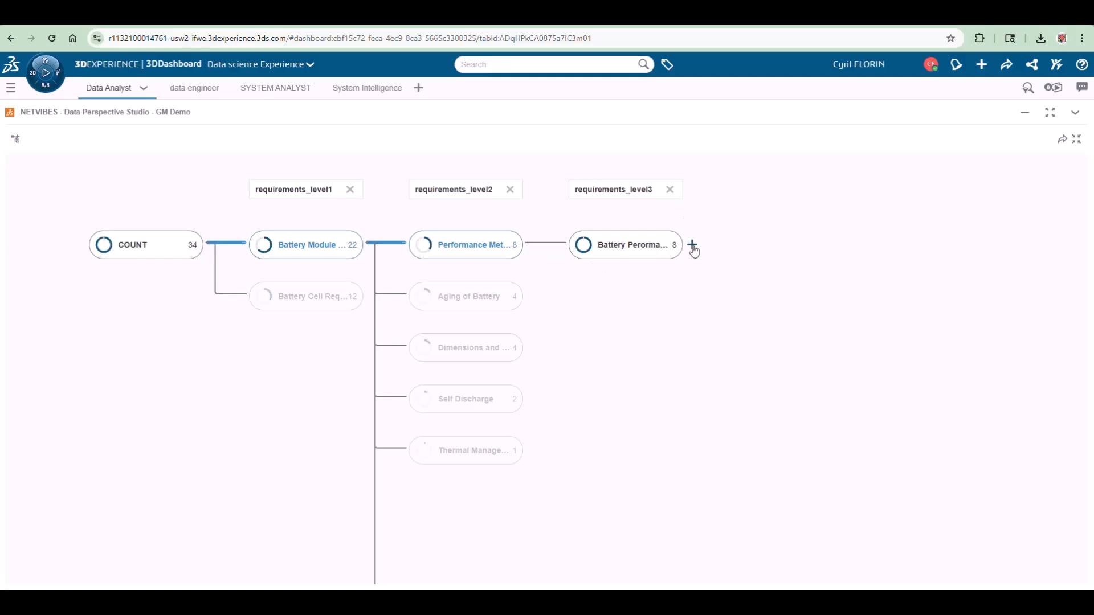
left_click(691, 244)
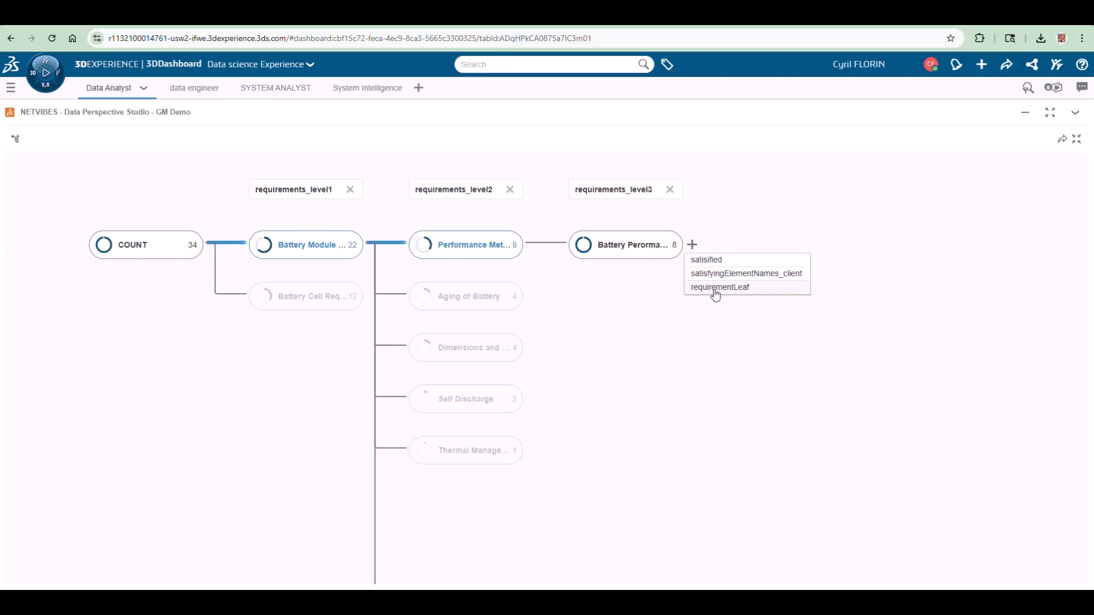
left_click(719, 287)
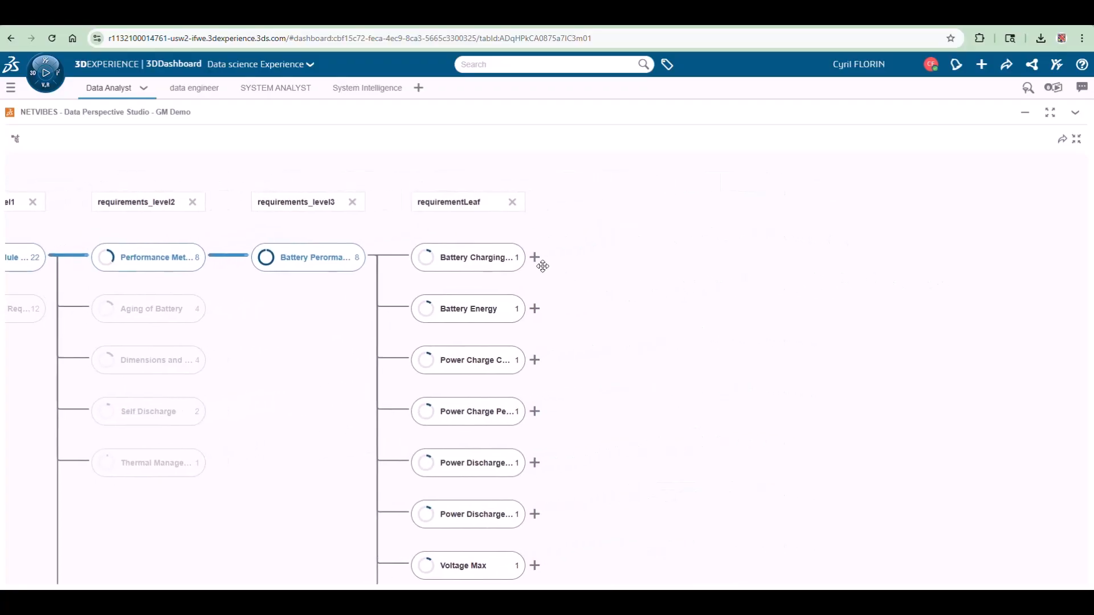
left_click(535, 256)
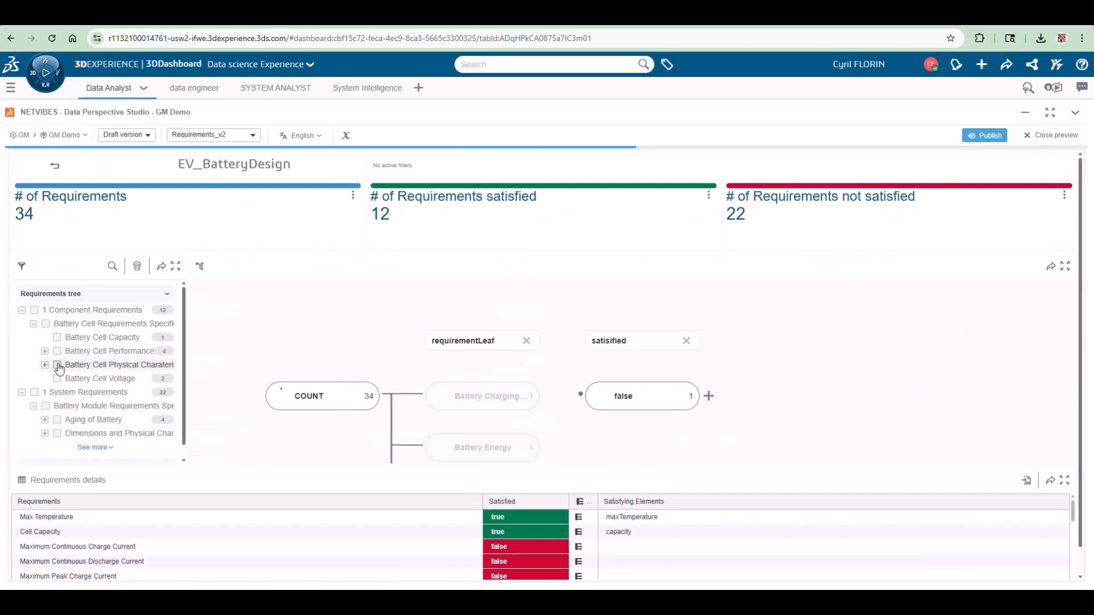
- Test filters on physical characteristics and voltage requirements, splitting satisfied ones by satisfying element
left_click(57, 364)
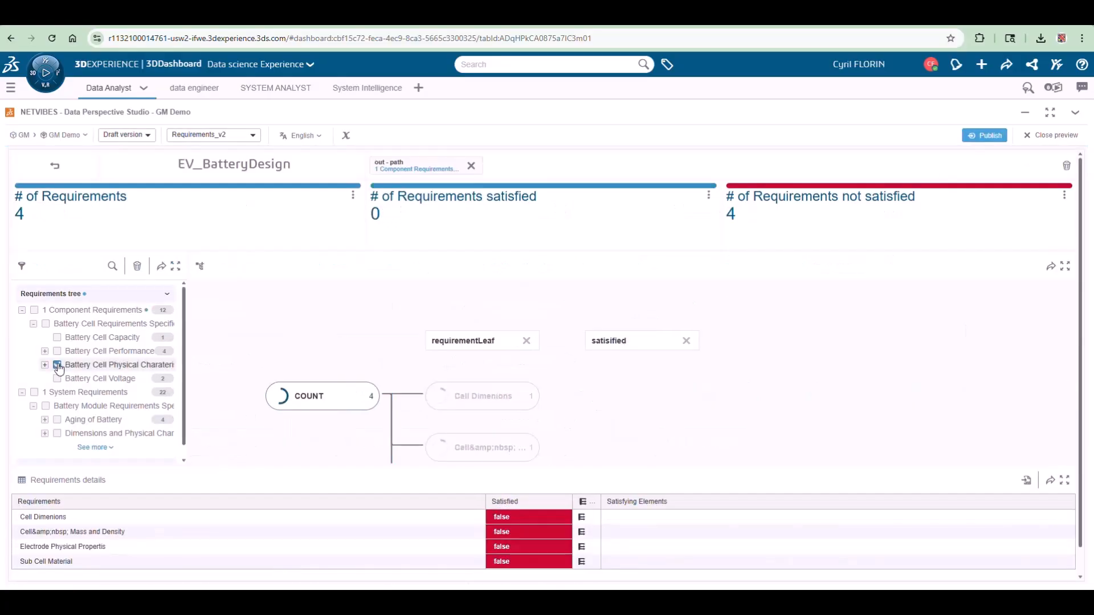
left_click(57, 379)
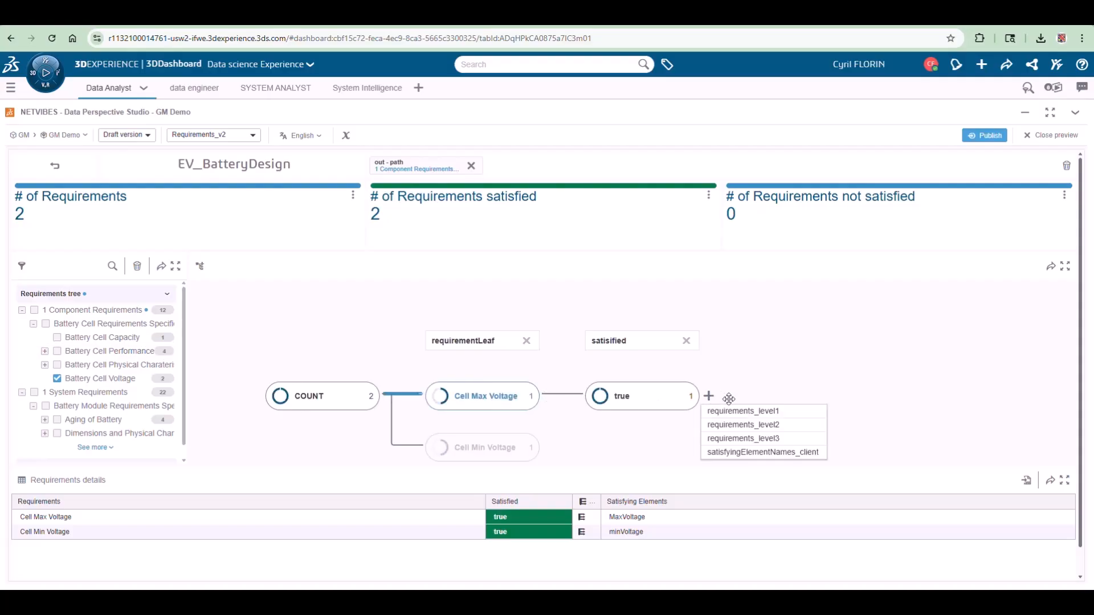
left_click(762, 452)
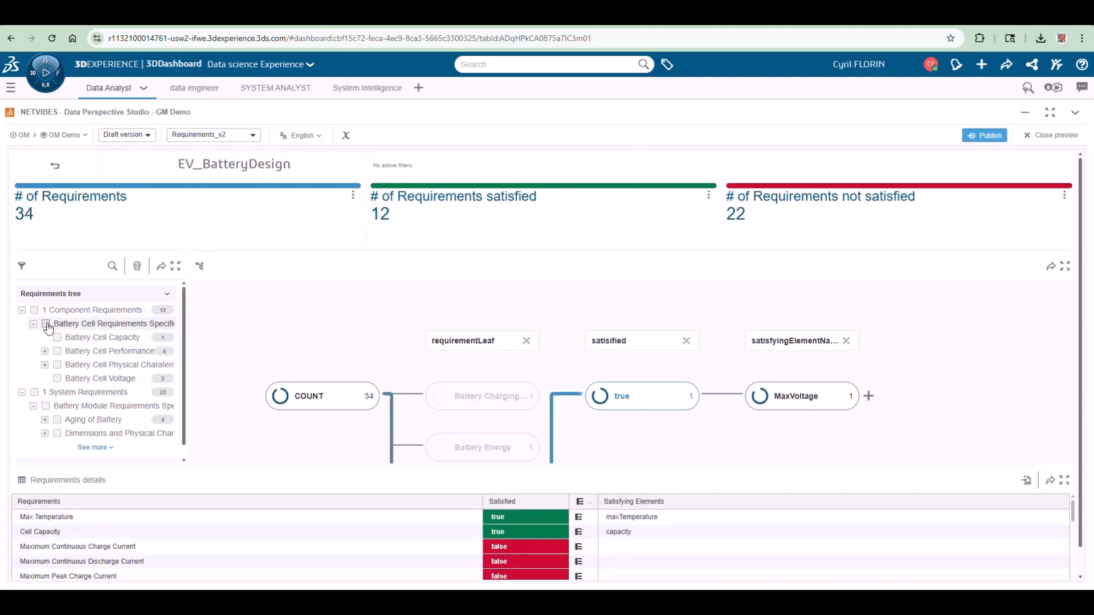
- Filter to the whole Battery Cell Requirements Specification: 12 requirements, 4 satisfied, 8 not
left_click(45, 322)
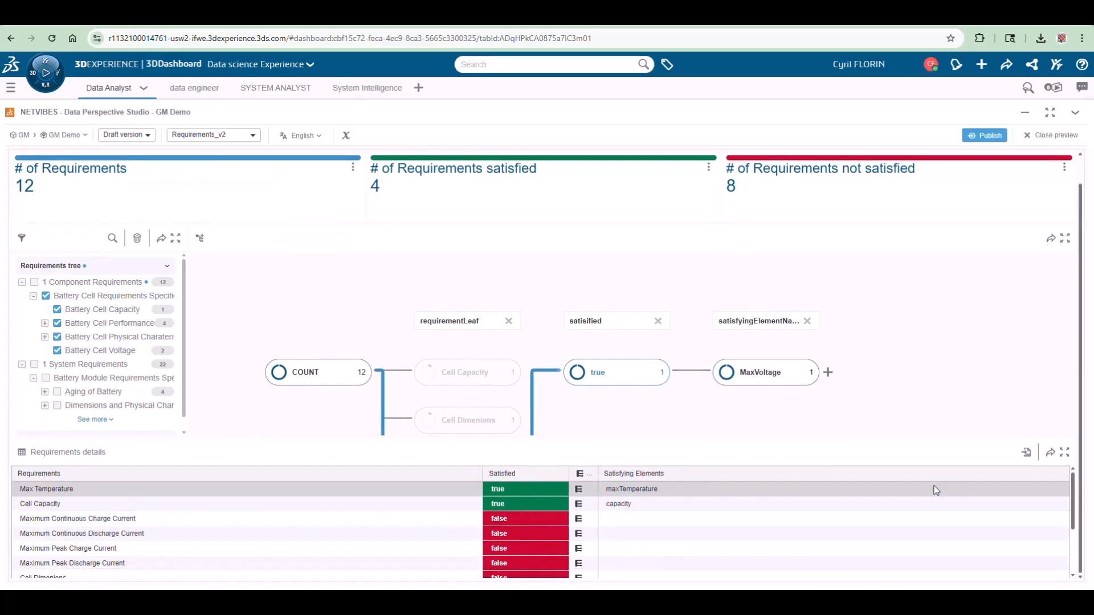
left_click(1065, 453)
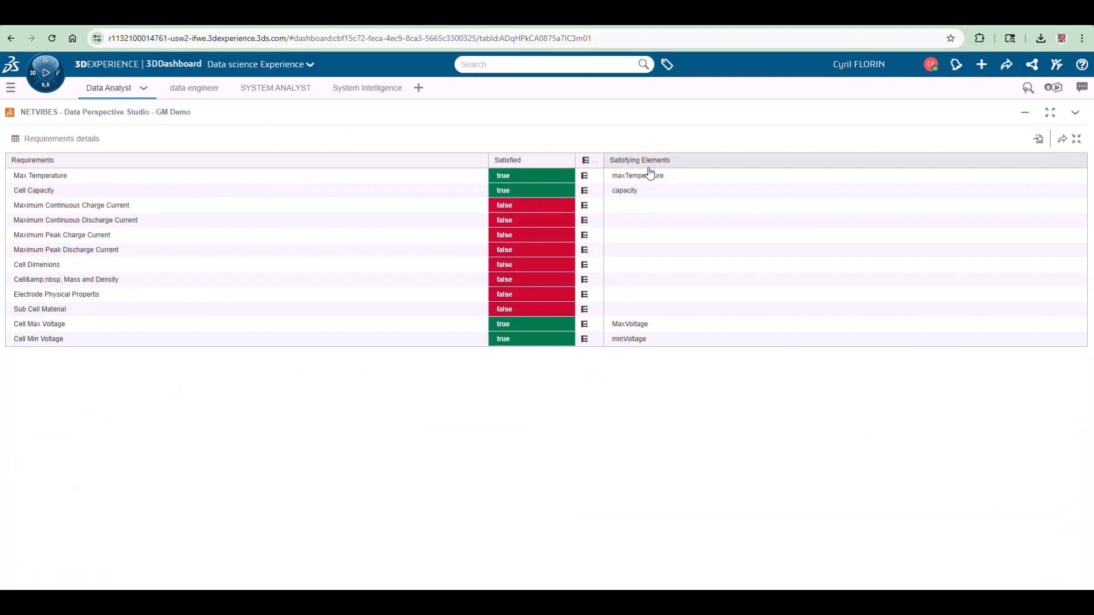
- Maximize the Requirements details widget to show the full satisfaction table
left_click(628, 338)
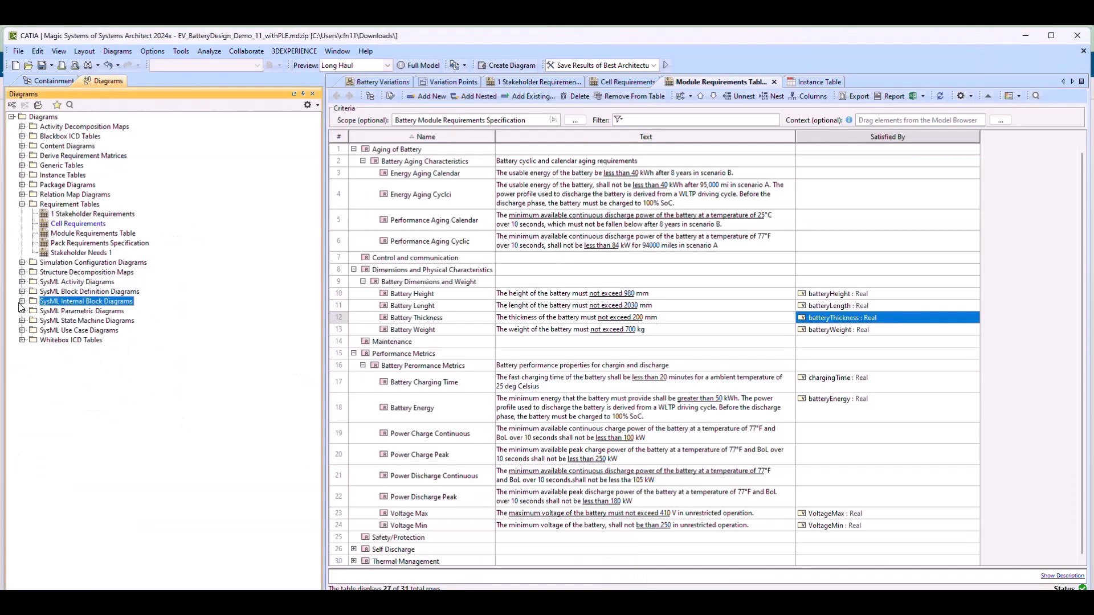
- Bring up the Vehicle Internal Interfaces and Connections internal block diagram
left_click(22, 300)
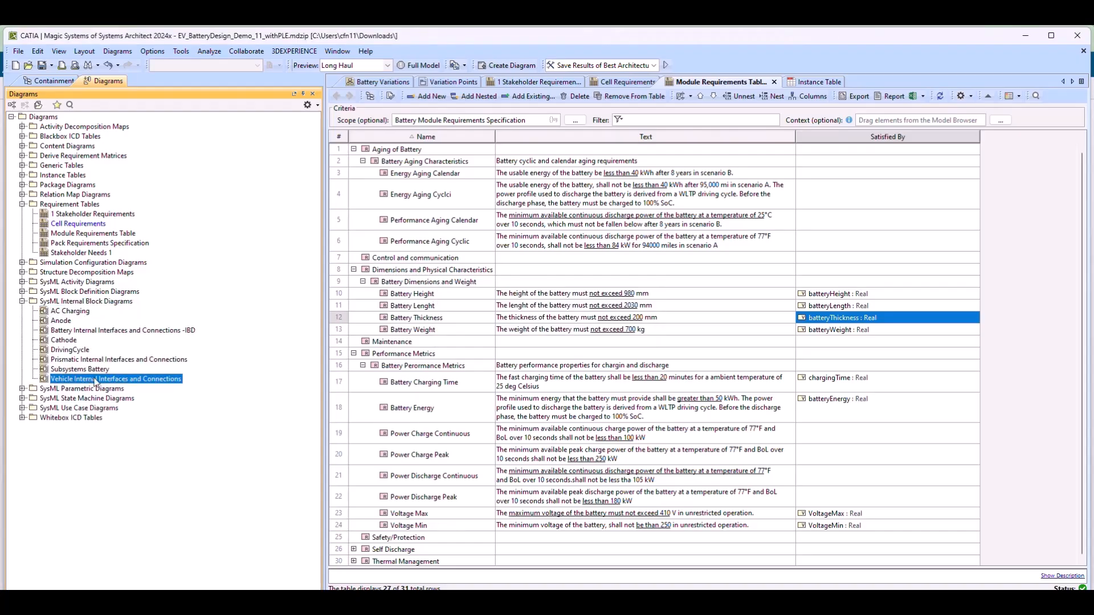
double_click(116, 379)
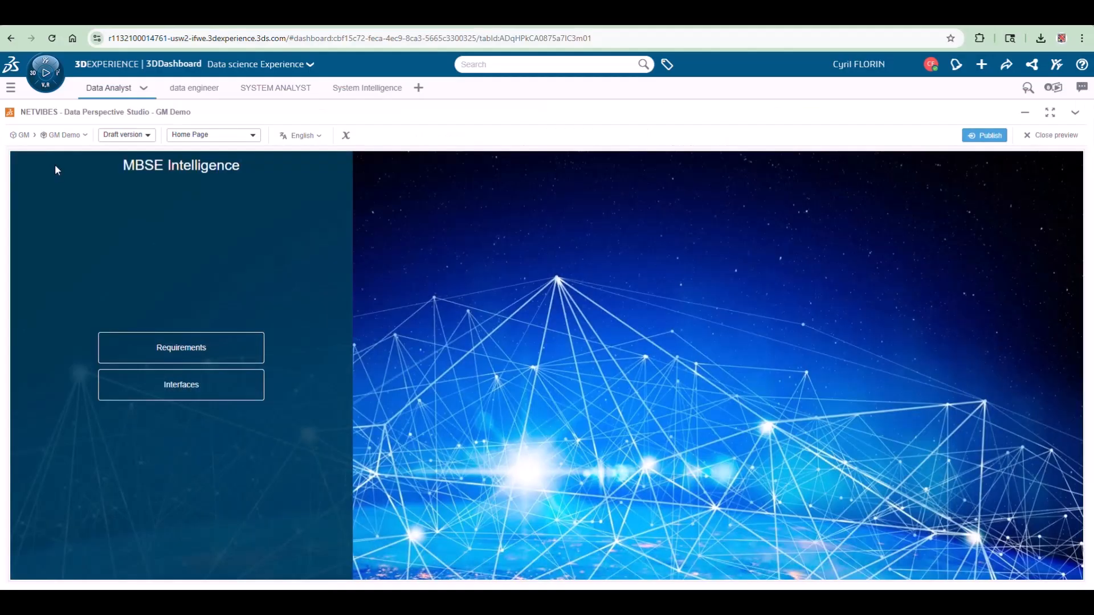
- Go to the Interfaces dashboard from the MBSE Intelligence home page
left_click(182, 384)
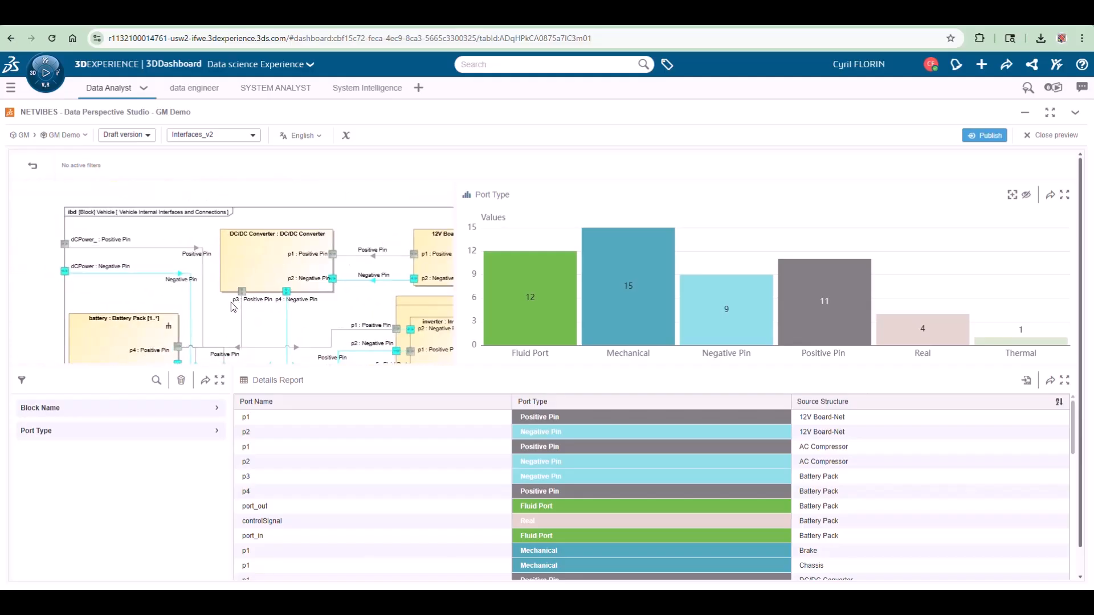
mouse_move(335, 315)
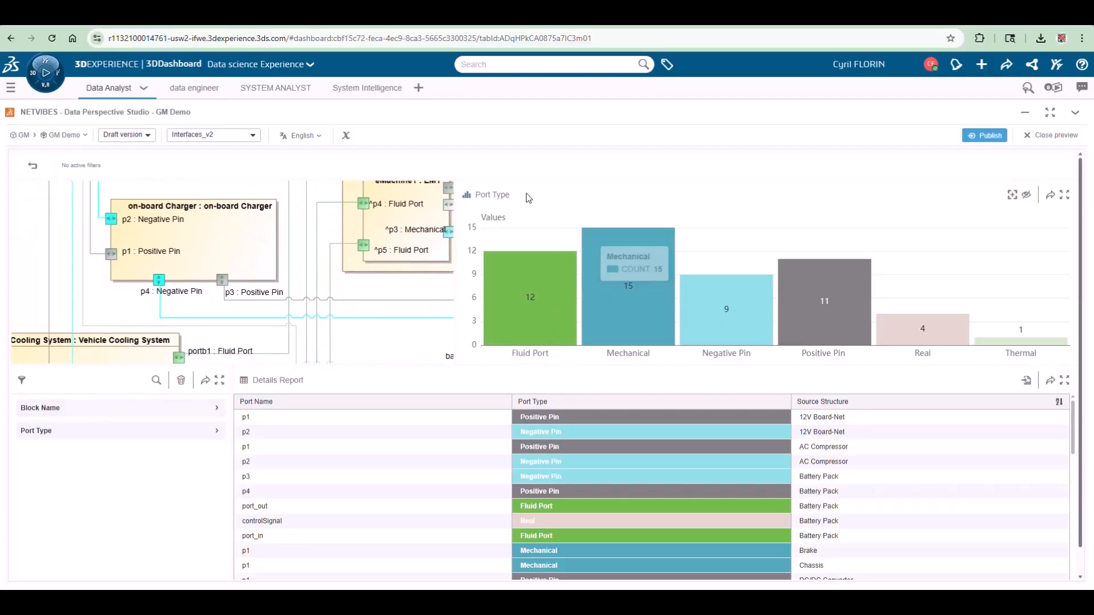
mouse_move(848, 363)
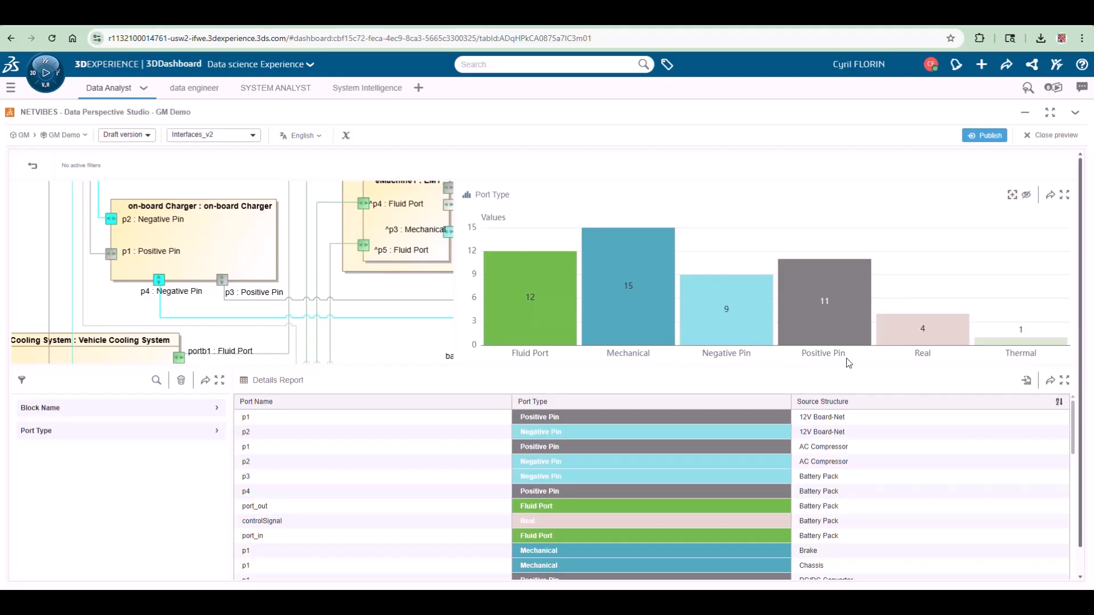
- Expand the Block Name facet to list block names with port counts
left_click(40, 408)
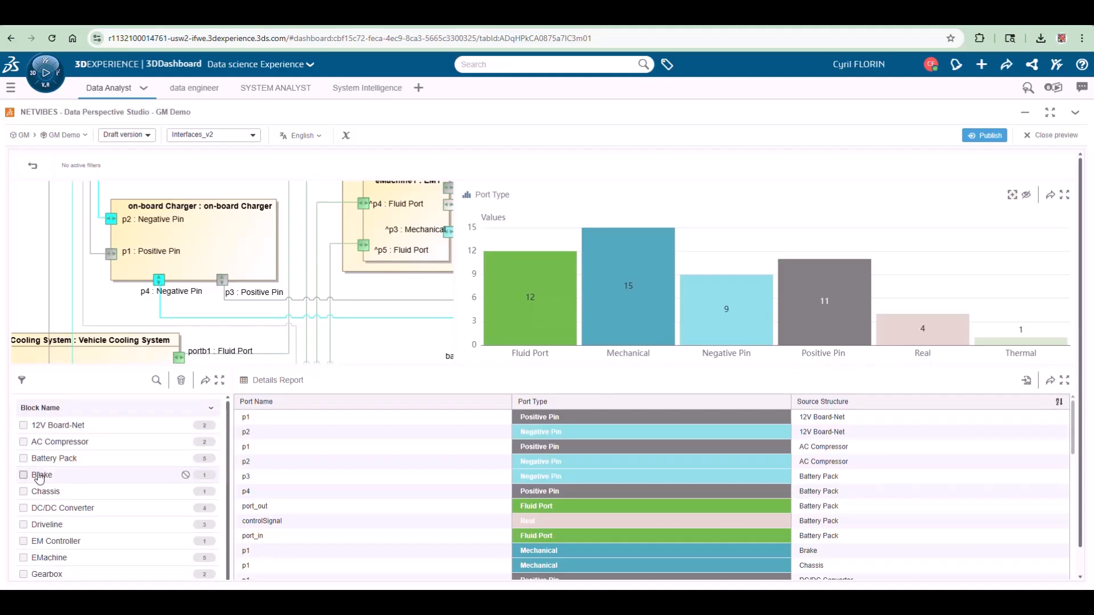
- Try Brake and AC Compressor filters, then filter the interfaces to the Battery Pack block's five ports
left_click(23, 473)
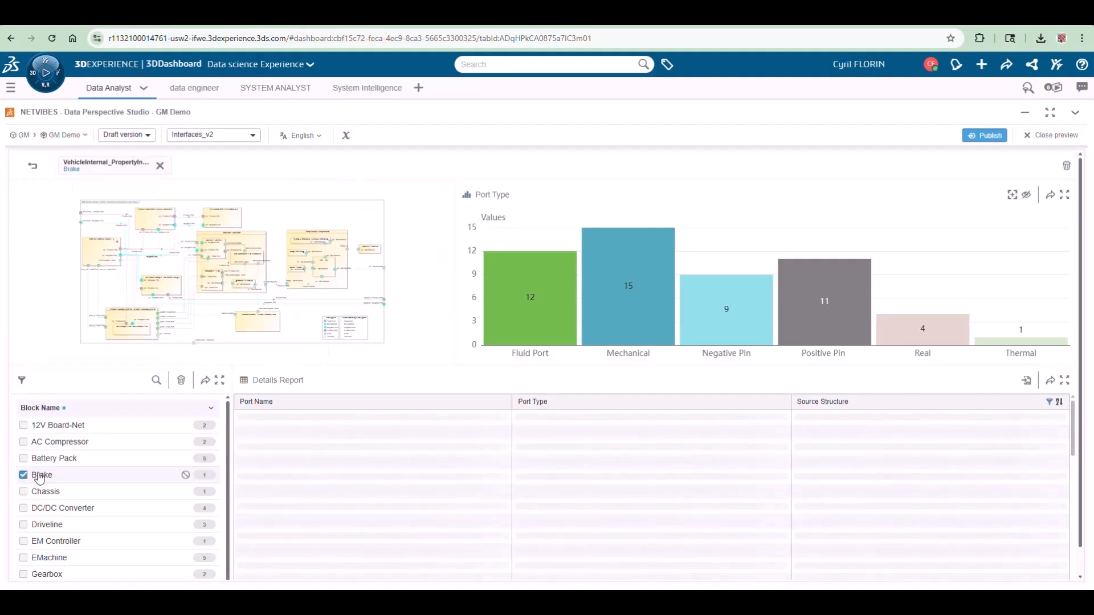
left_click(23, 442)
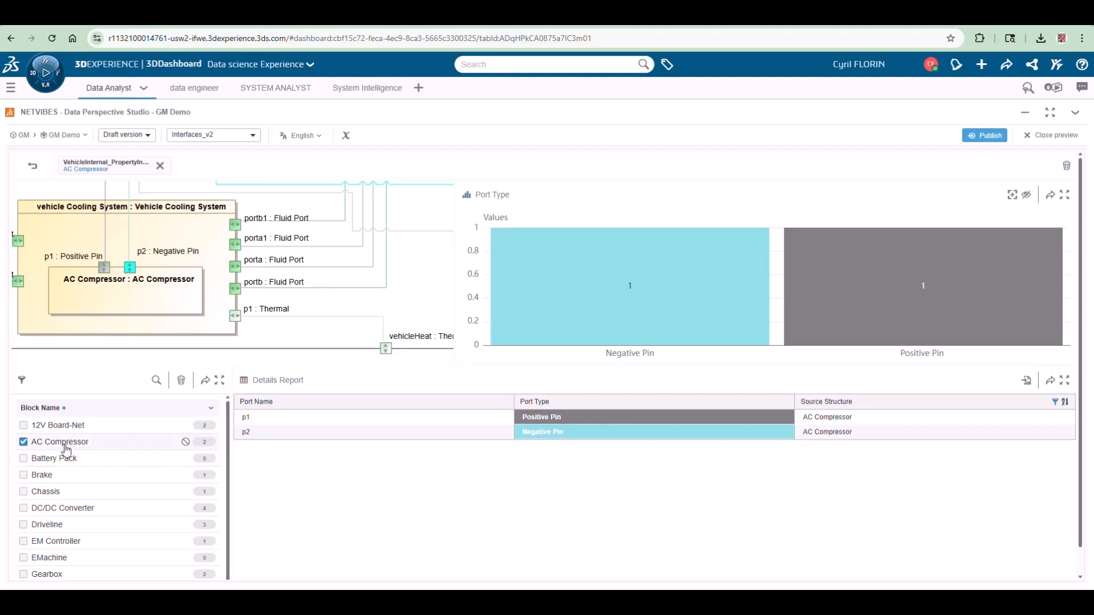
left_click(23, 442)
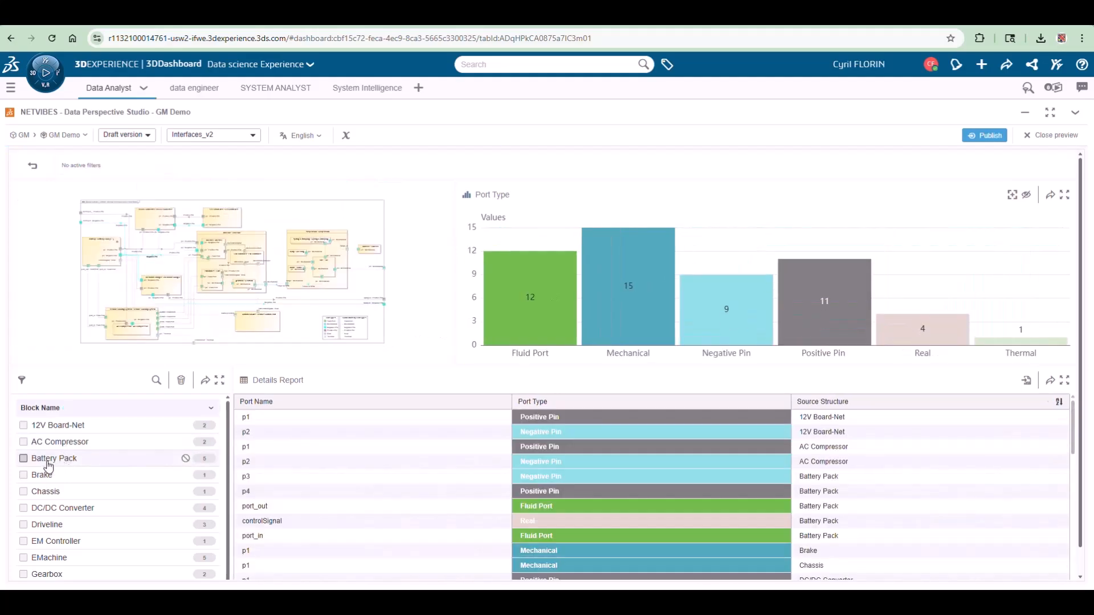
left_click(23, 458)
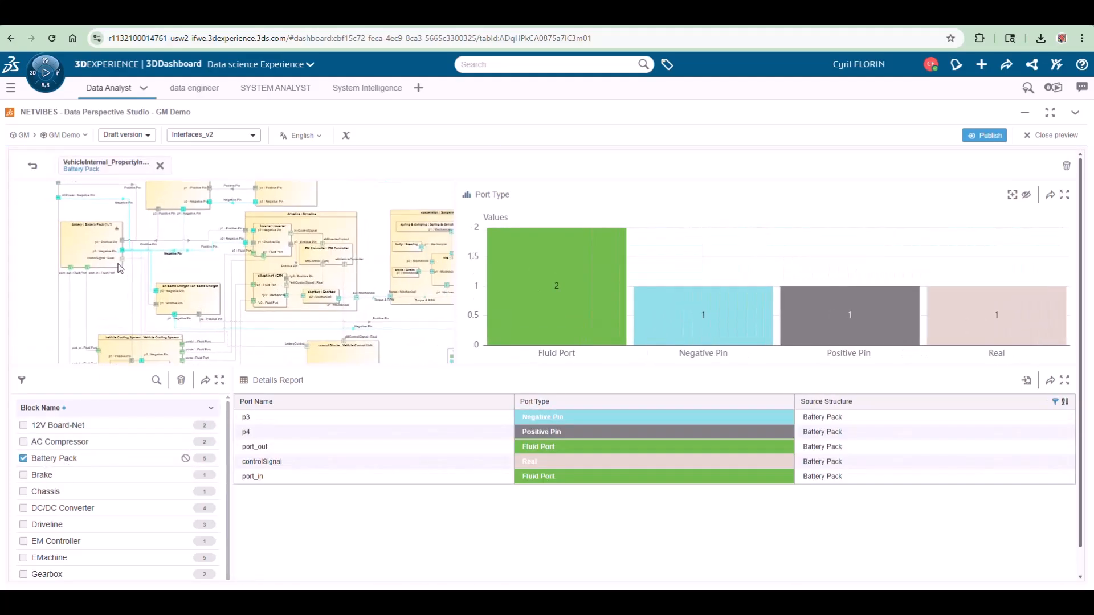